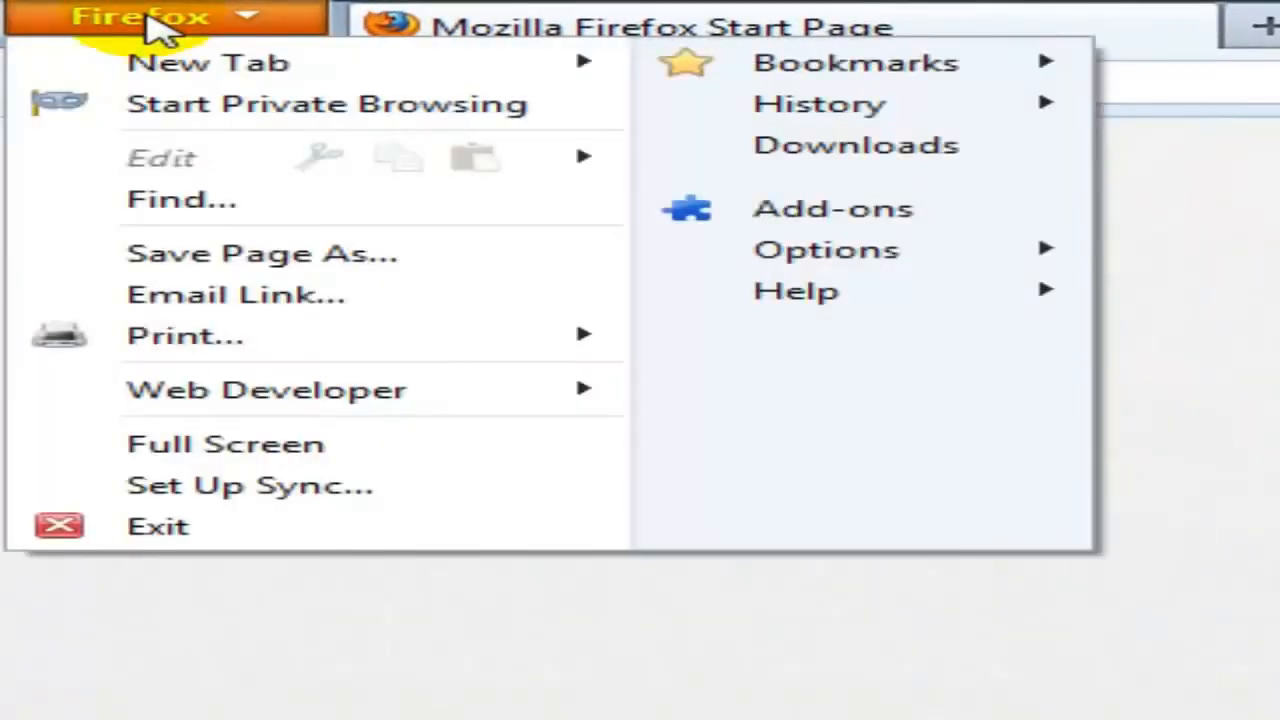
mouse_move(196, 70)
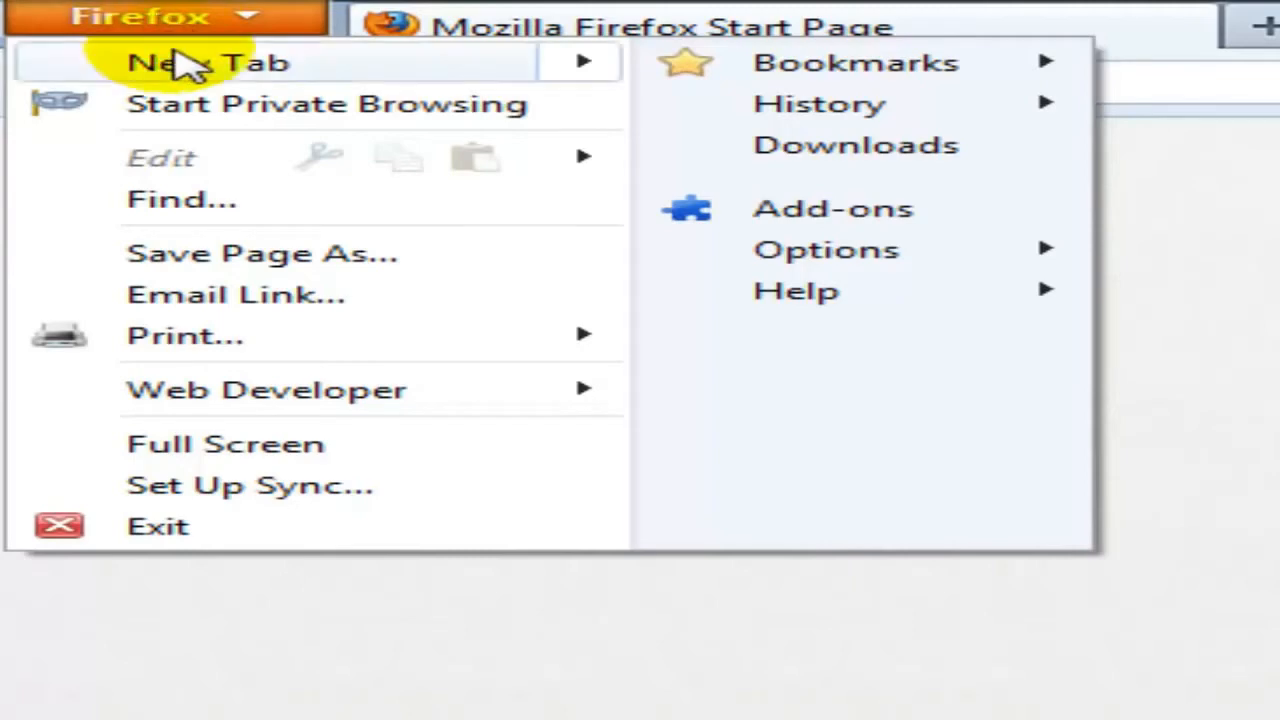
Choose Start Private Browsing from the orange Firefox menu
click(196, 64)
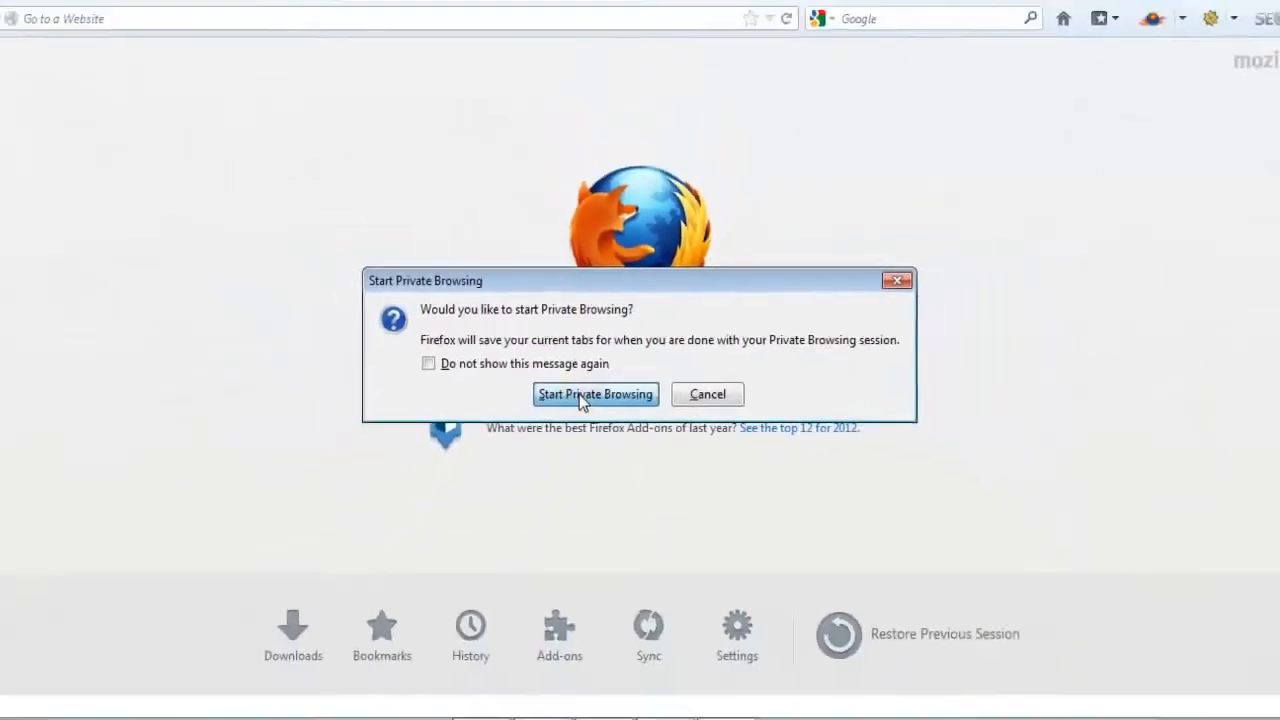
Confirm the Start Private Browsing prompt to begin the private session
click(596, 394)
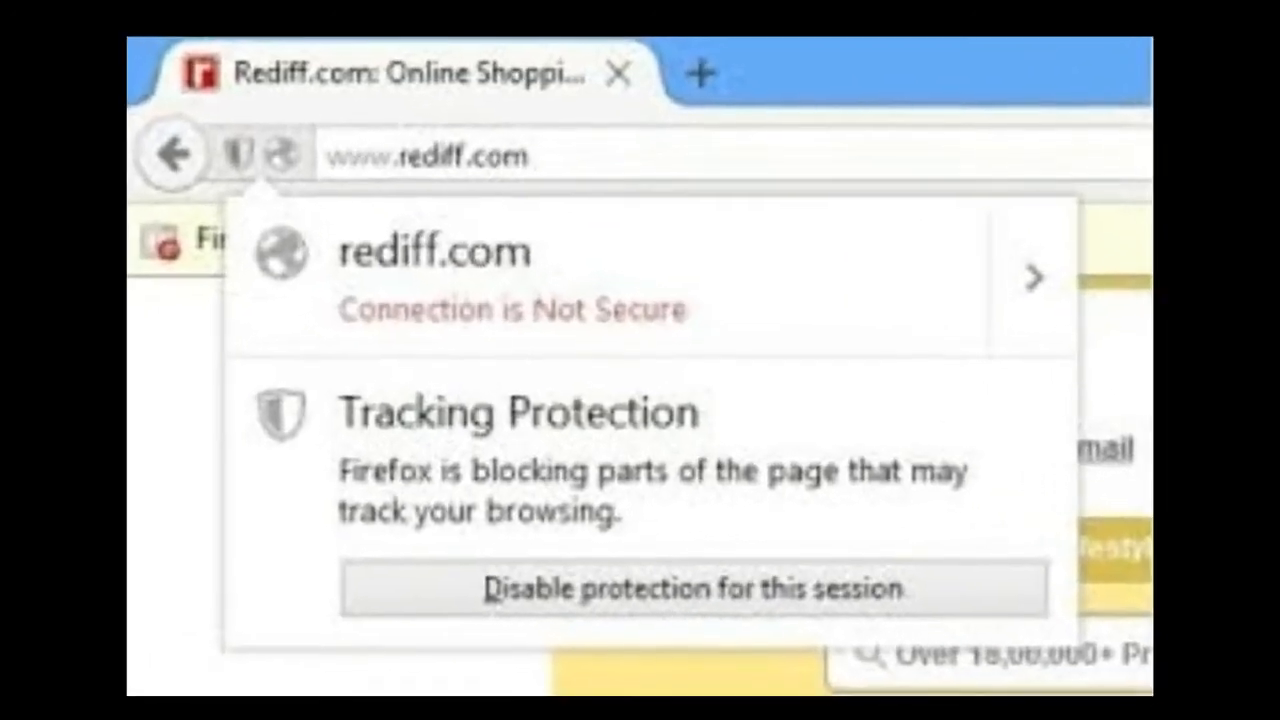
Show the site identity panel for rediff.com with its connection and tracking details
click(160, 20)
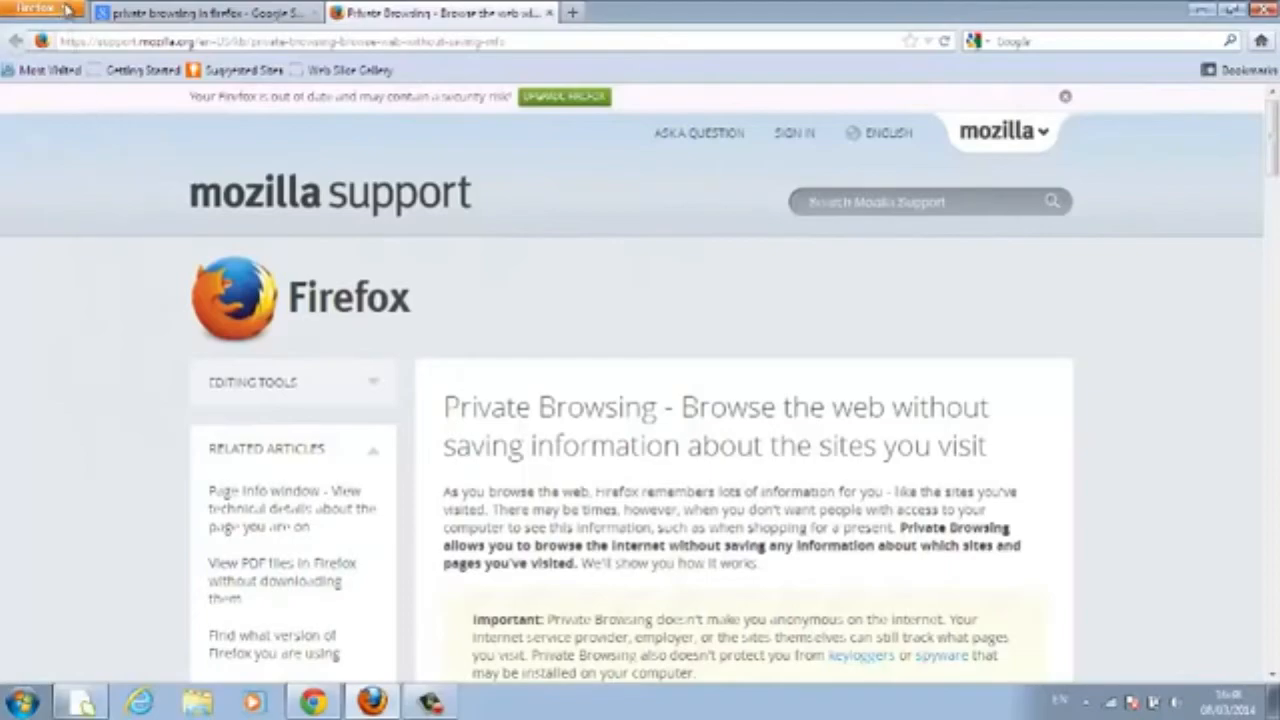
Start a Private Browsing session from the Firefox menu and confirm it
click(40, 22)
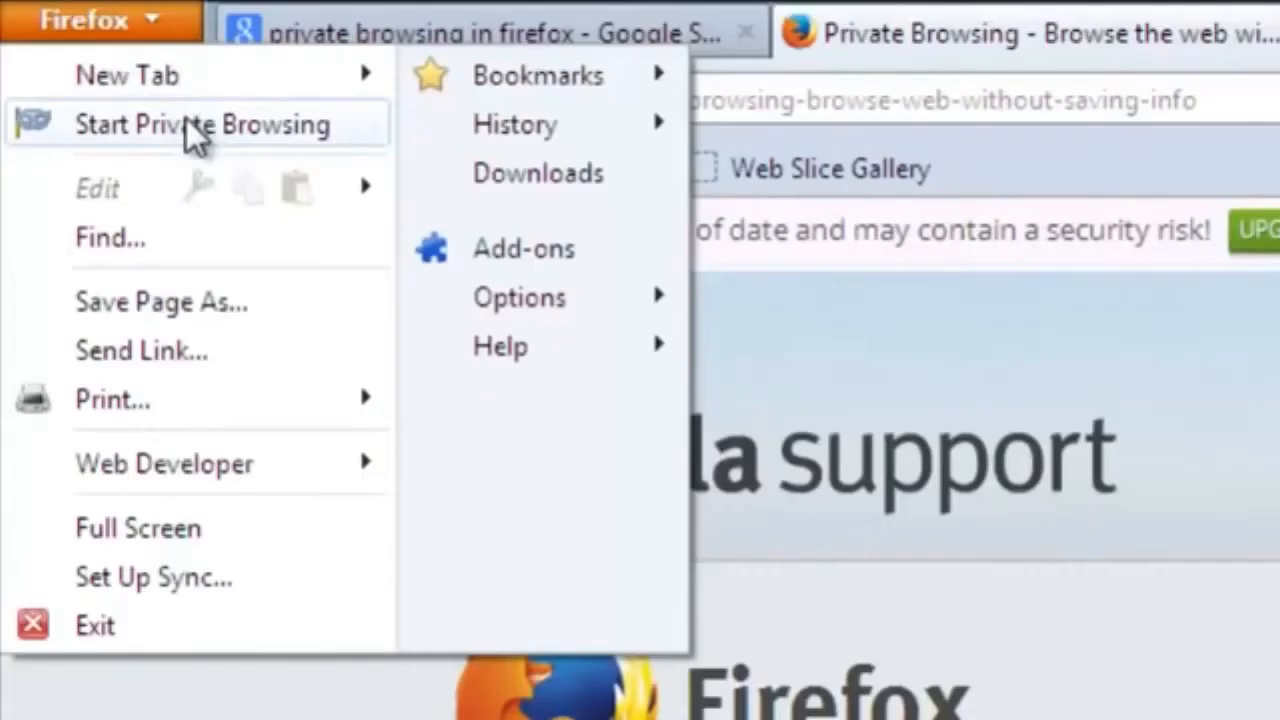
click(204, 124)
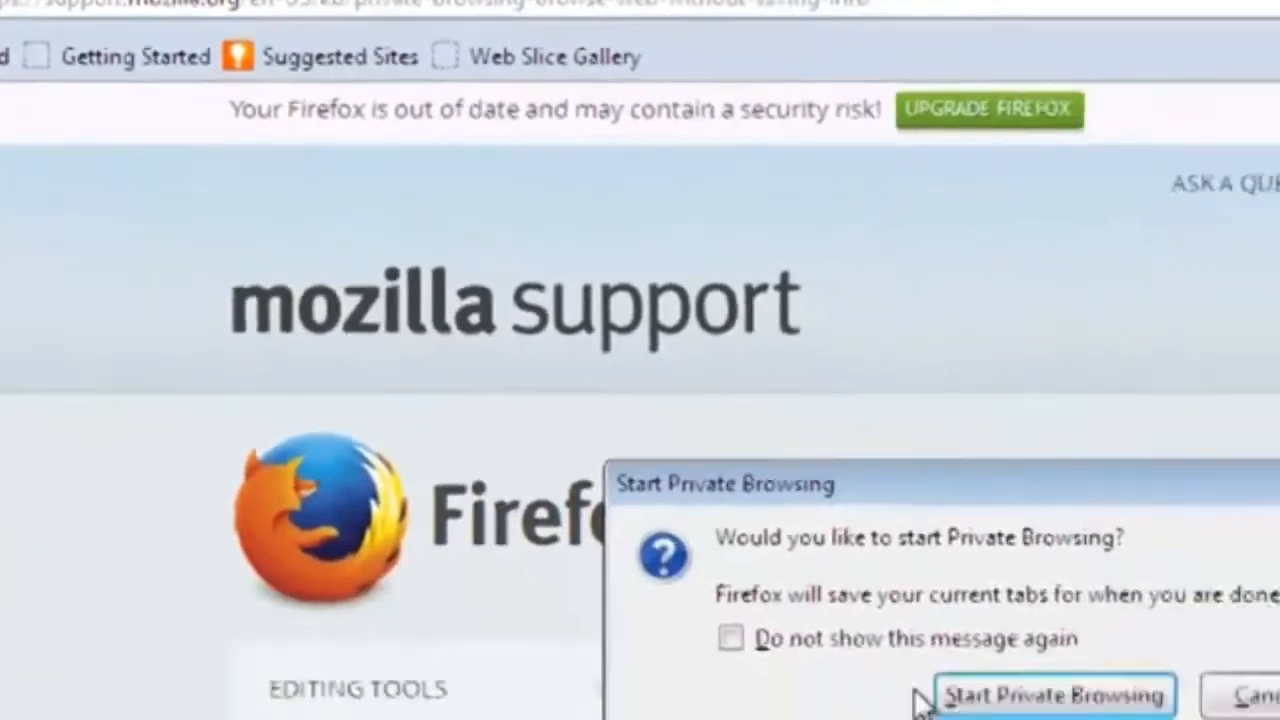
click(1056, 694)
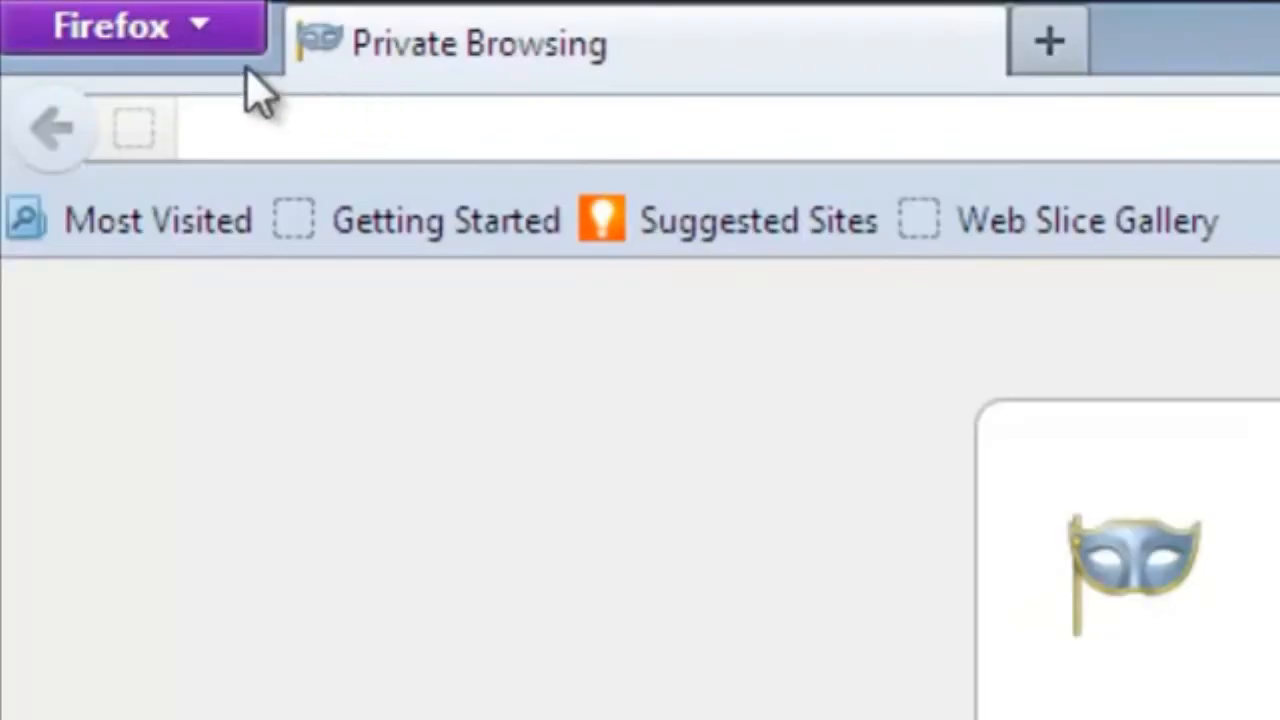
Stop Private Browsing from the Firefox menu, restoring the earlier tabs
click(120, 28)
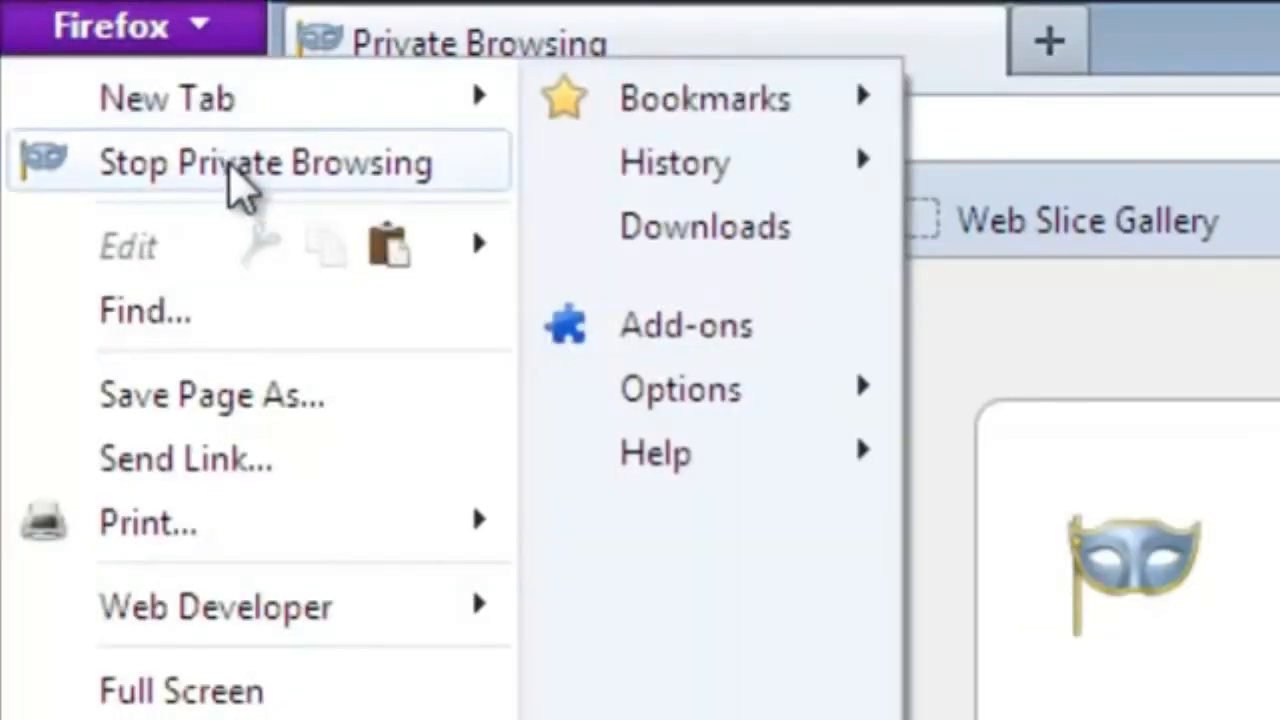
click(270, 164)
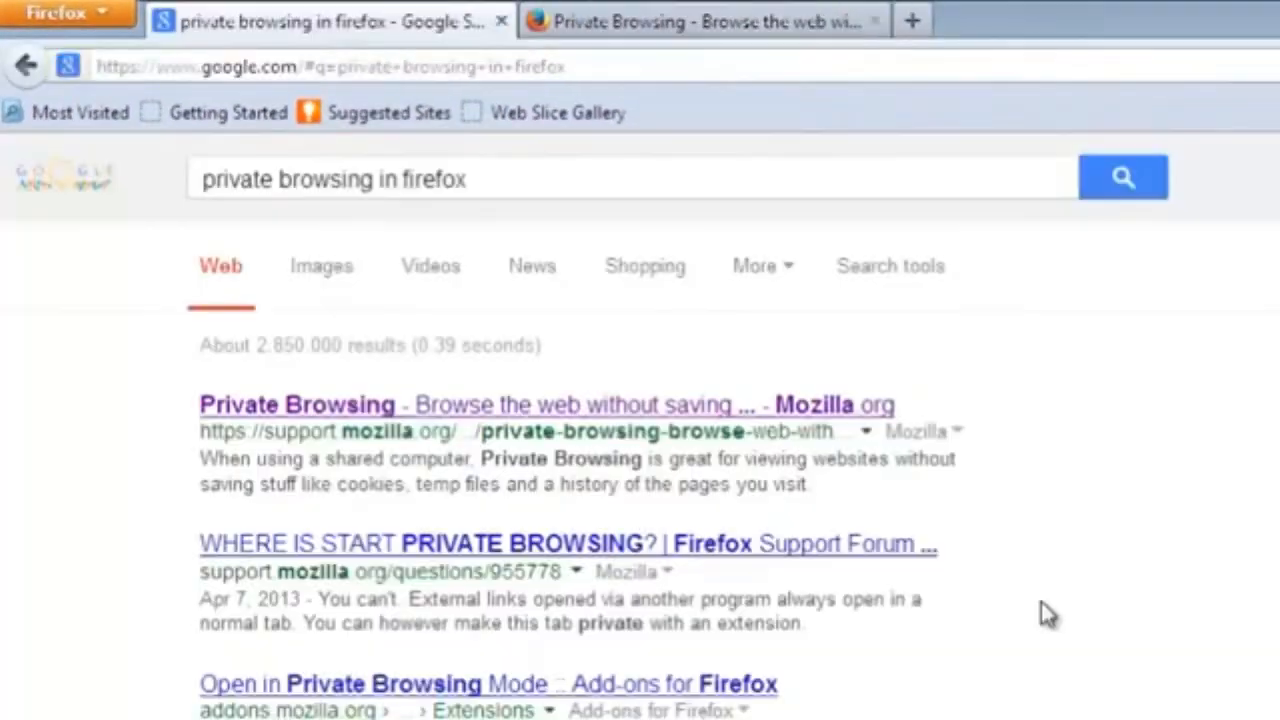
mouse_move(980, 558)
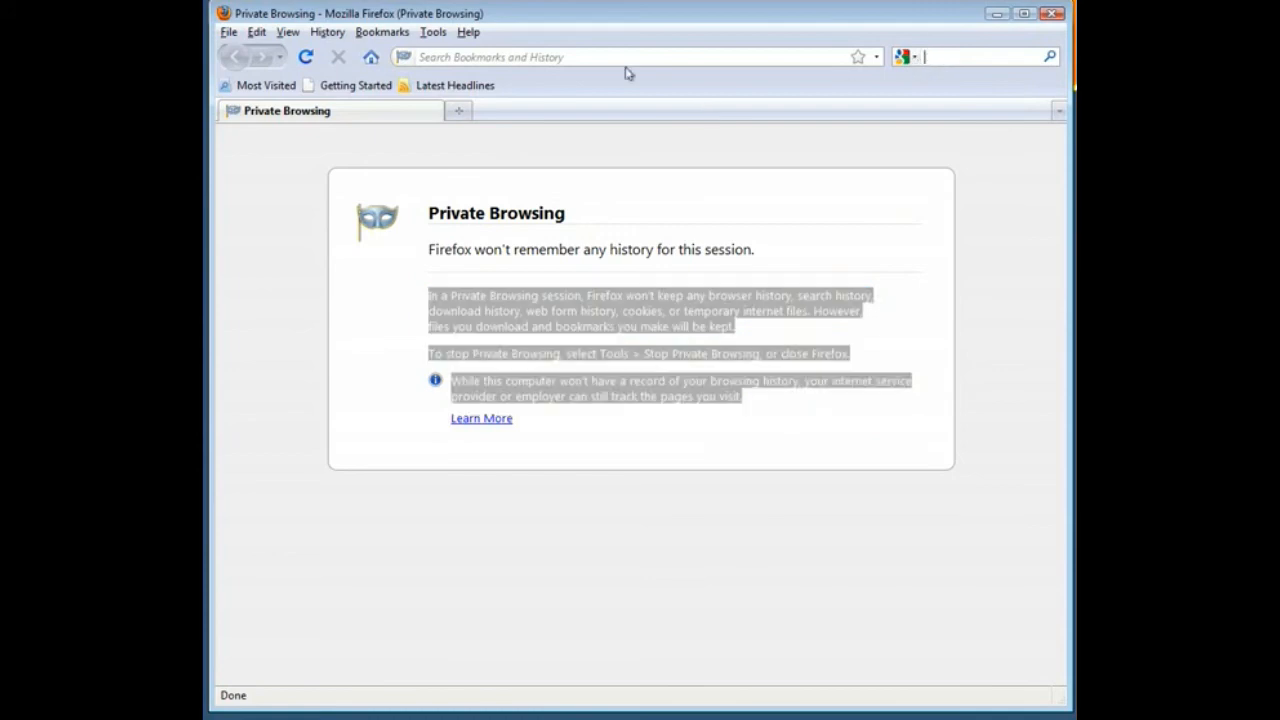
Enter 'digi' as the start of a web address in the private window's address bar
text(digi)
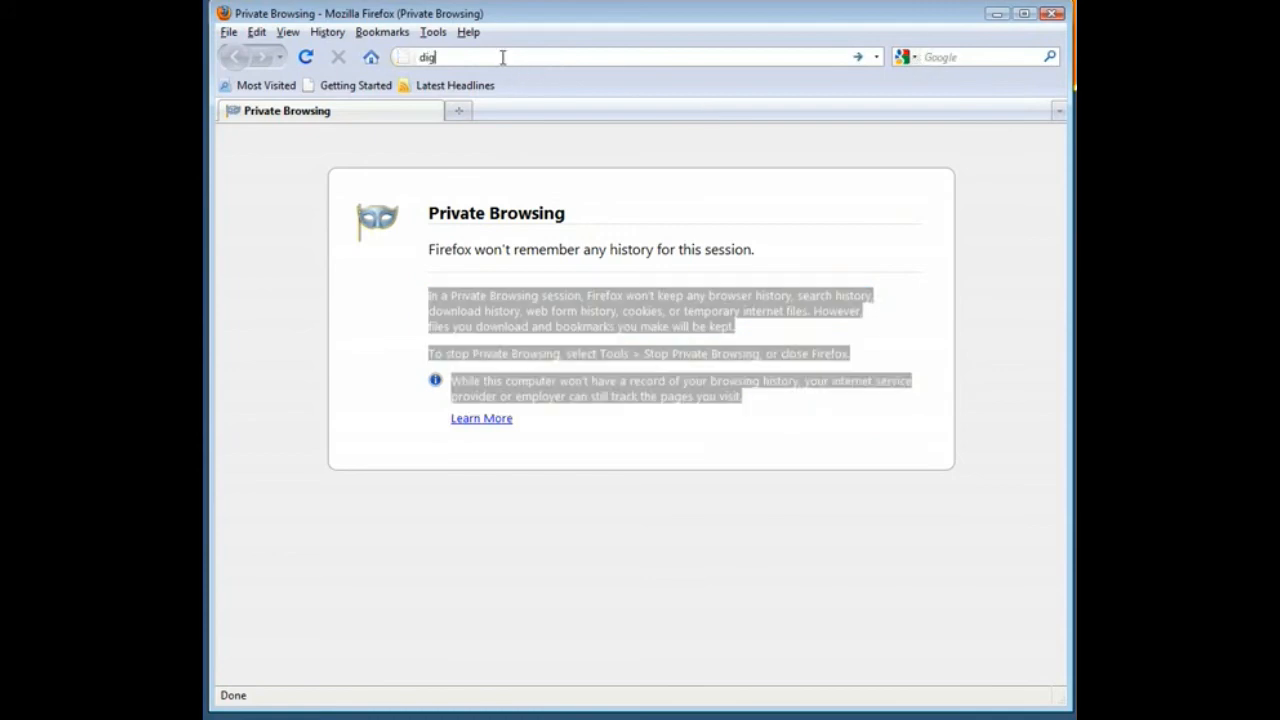